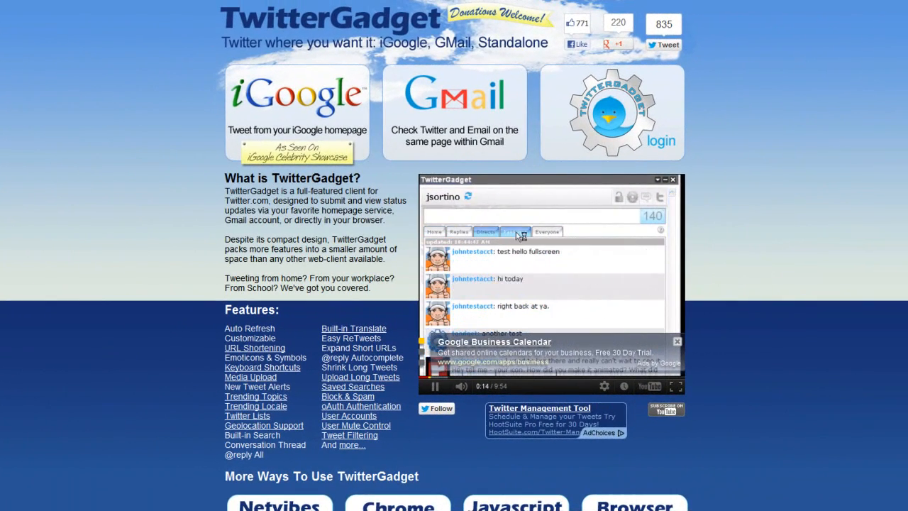
# - Go to the More Ways to Use TwitterGadget page (more.php) on twittergadget.com
pyautogui.click(546, 231)
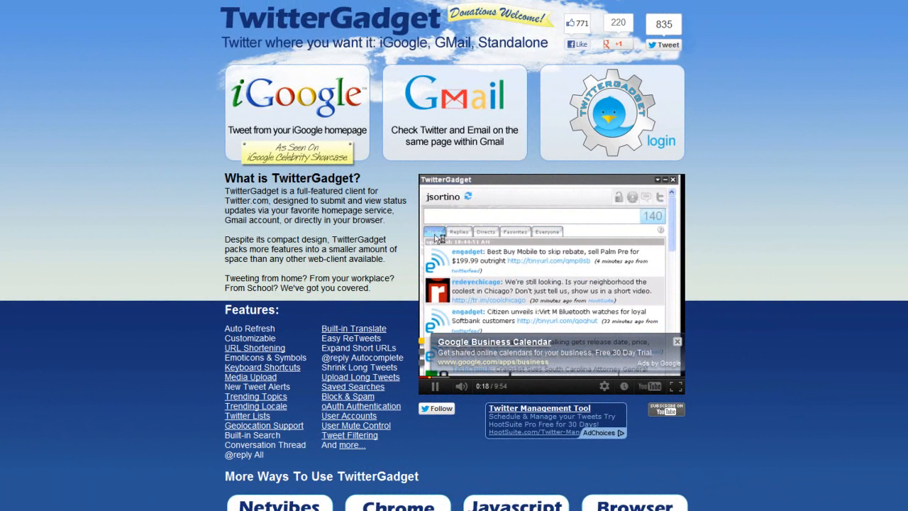
pyautogui.moveTo(544, 261)
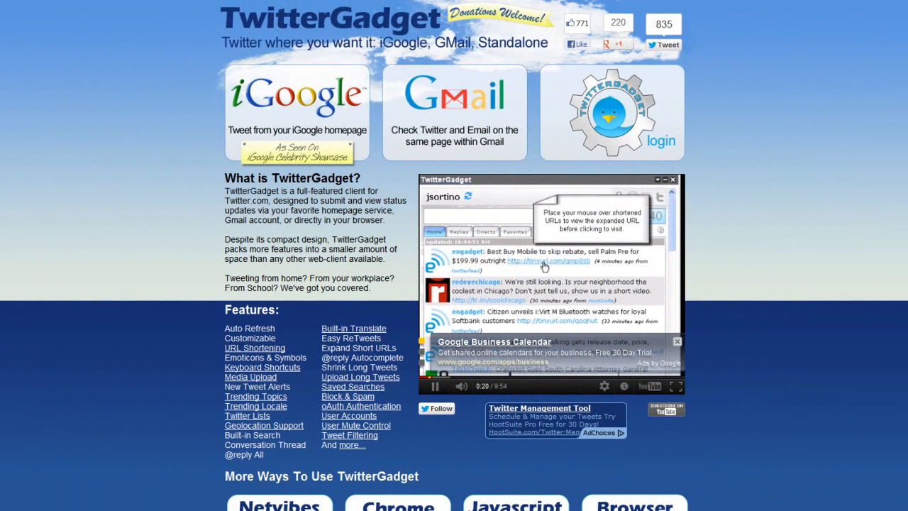
pyautogui.moveTo(485, 282)
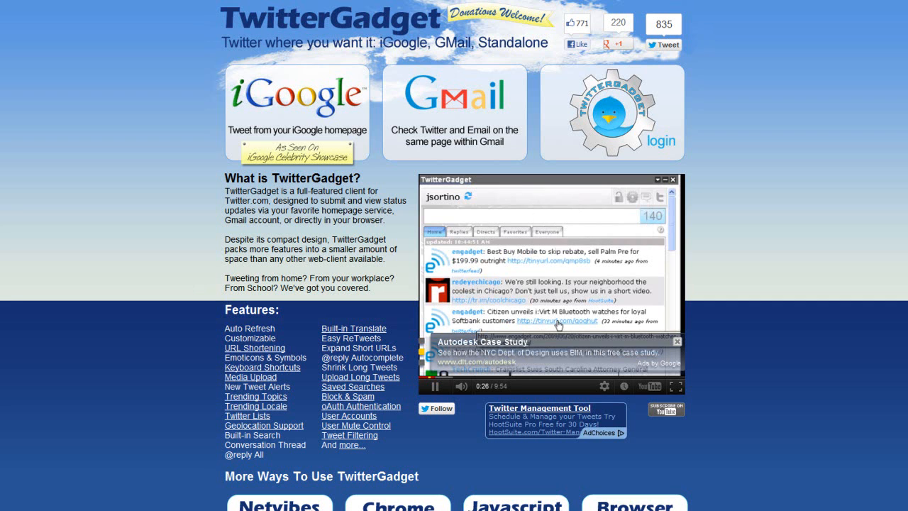
pyautogui.moveTo(435, 258)
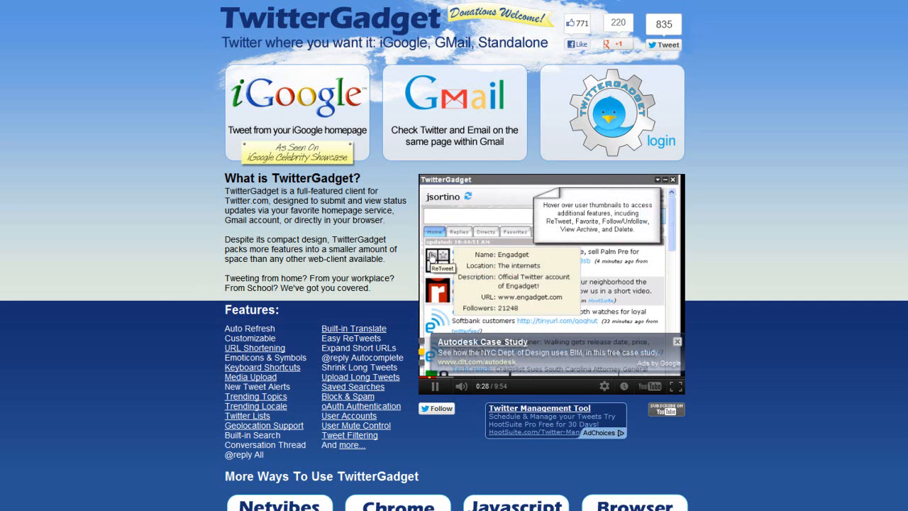
pyautogui.moveTo(441, 257)
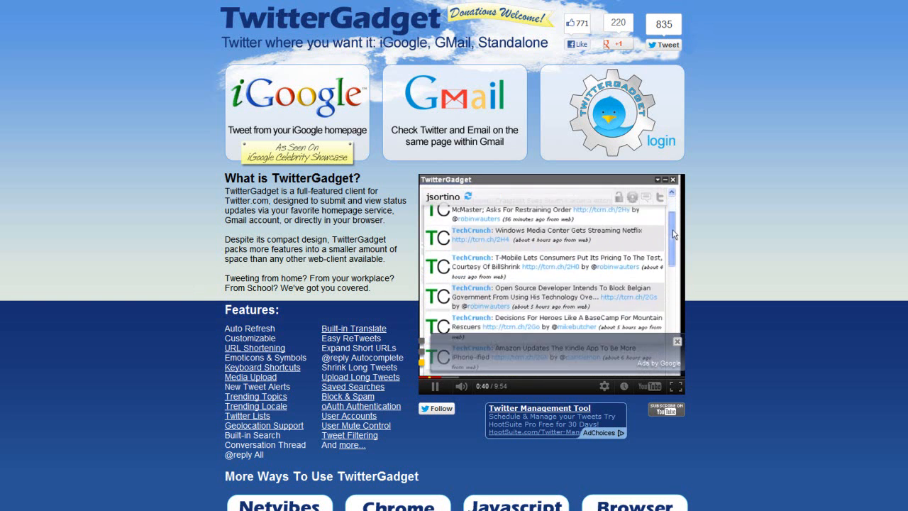
pyautogui.scroll(-3)
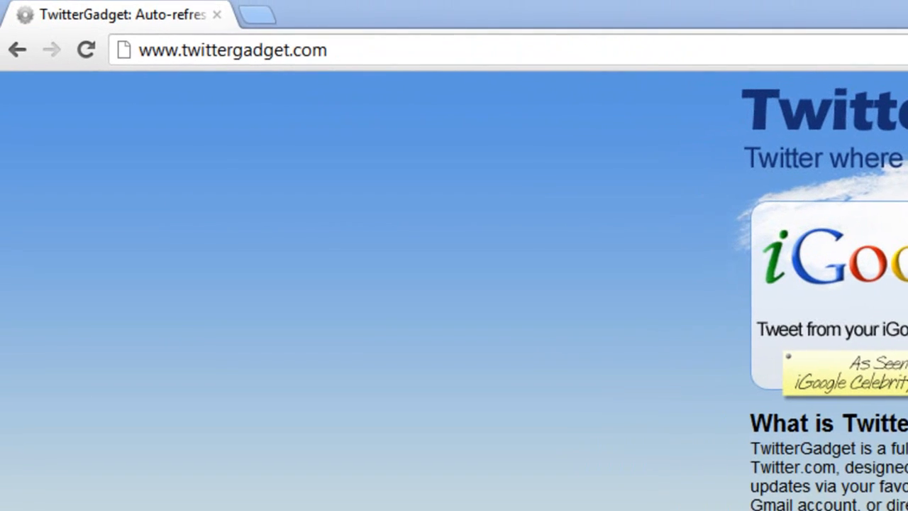
pyautogui.click(233, 50)
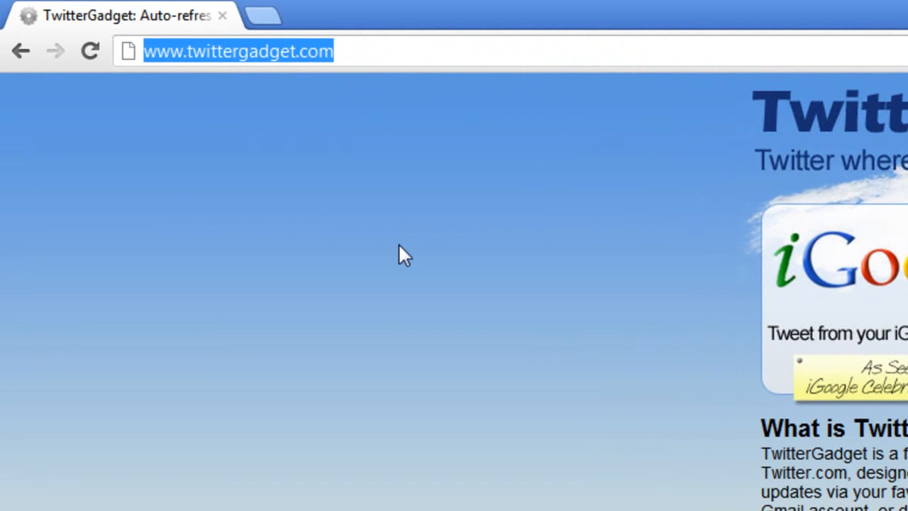
# - Scroll down to the Chrome App and Bookmark Applet instructions
pyautogui.scroll(-3)
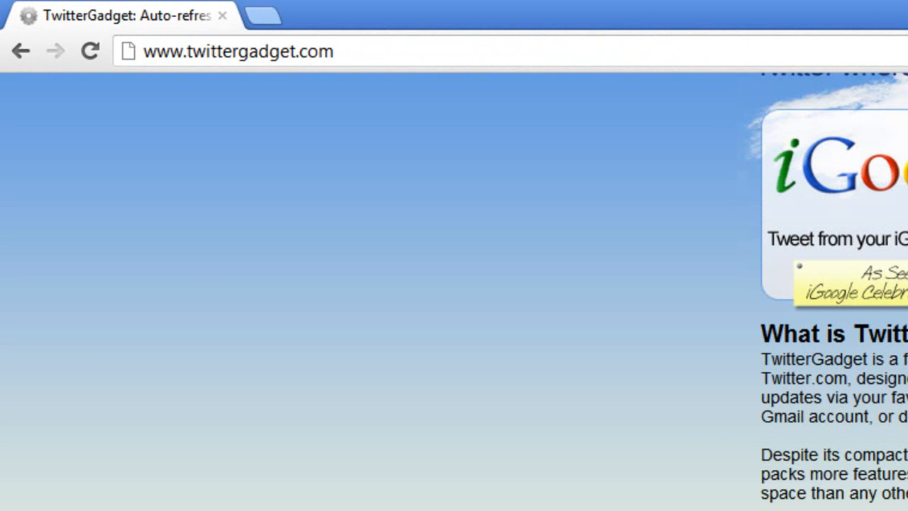
pyautogui.scroll(-3)
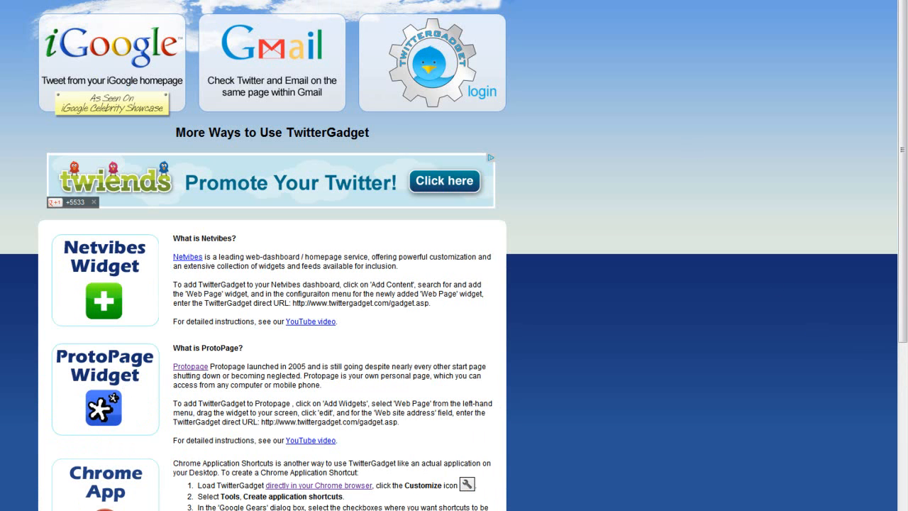
pyautogui.moveTo(902, 80)
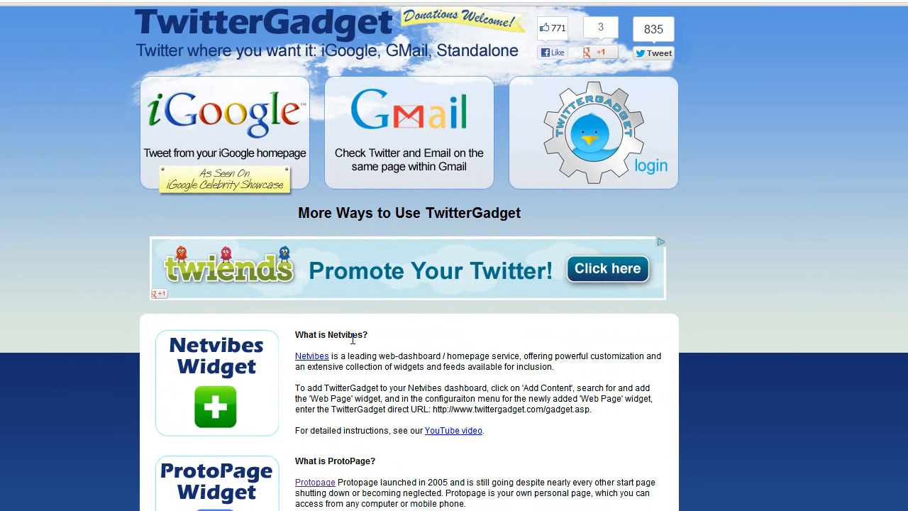
pyautogui.scroll(-3)
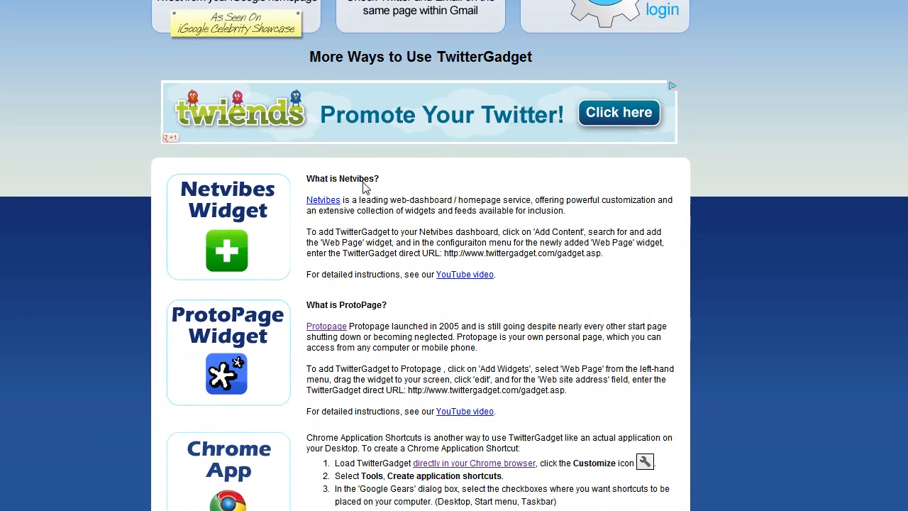
pyautogui.scroll(-3)
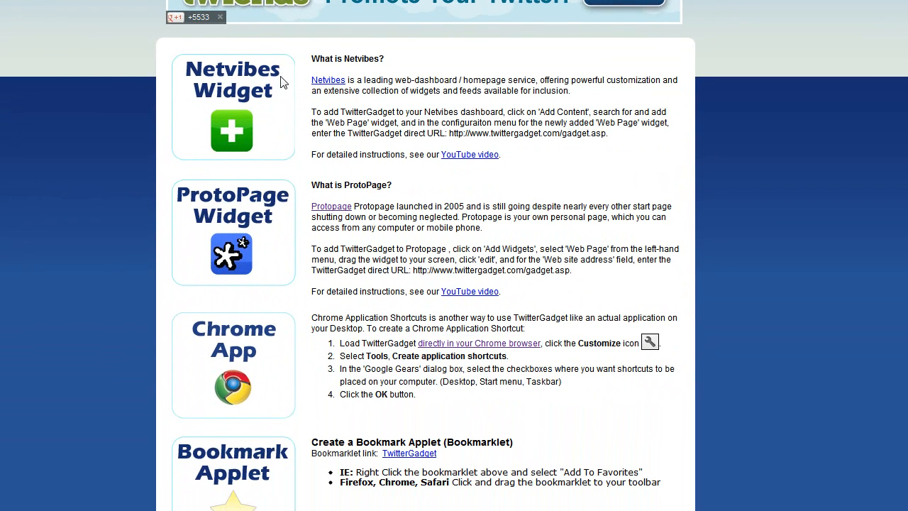
pyautogui.scroll(-3)
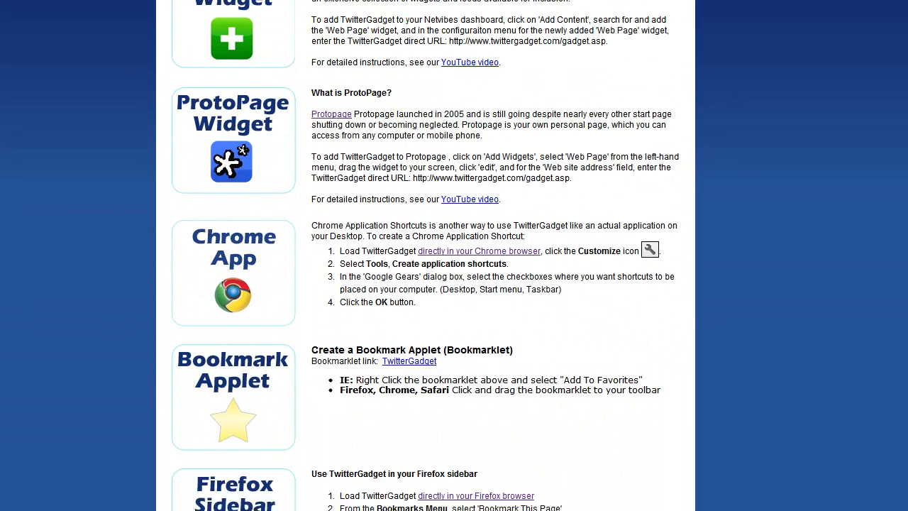
pyautogui.scroll(-3)
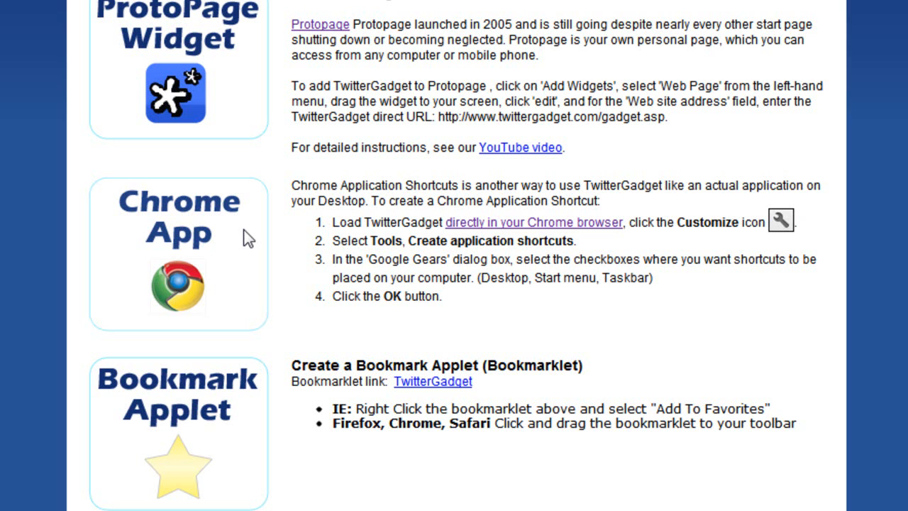
pyautogui.moveTo(510, 230)
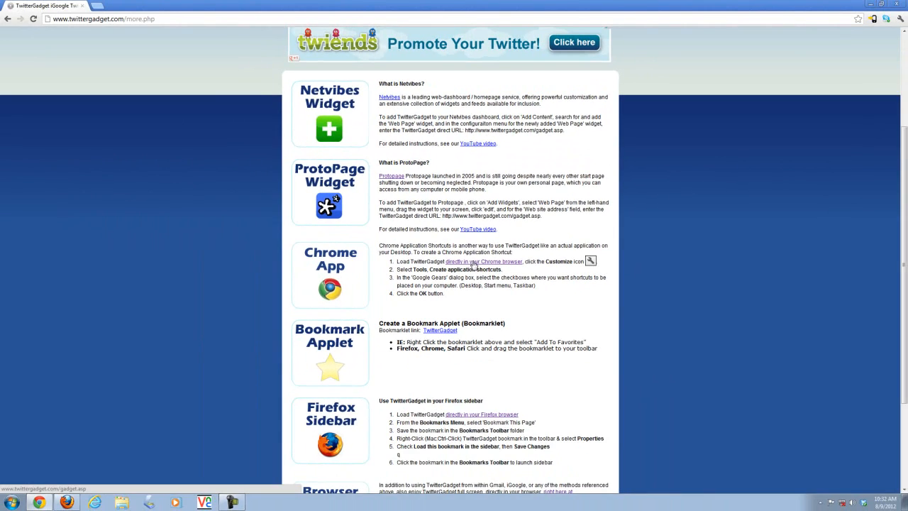
pyautogui.moveTo(627, 314)
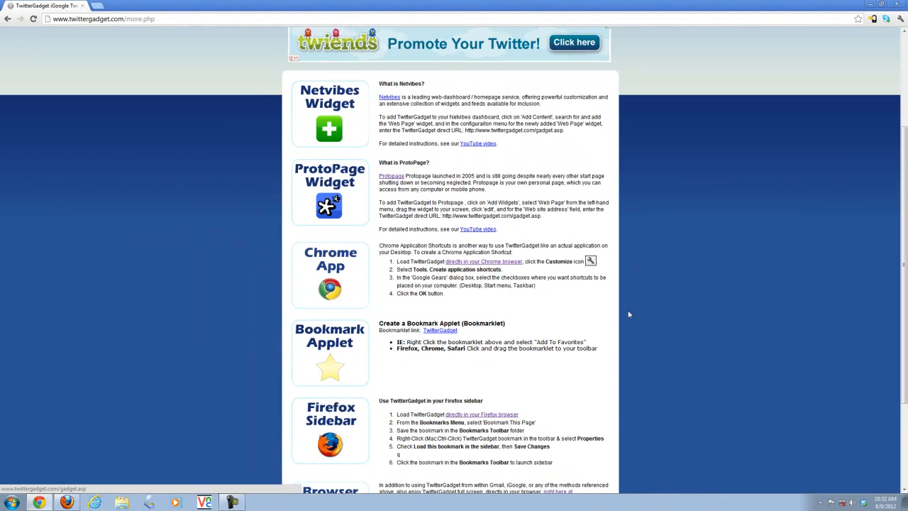
pyautogui.scroll(-3)
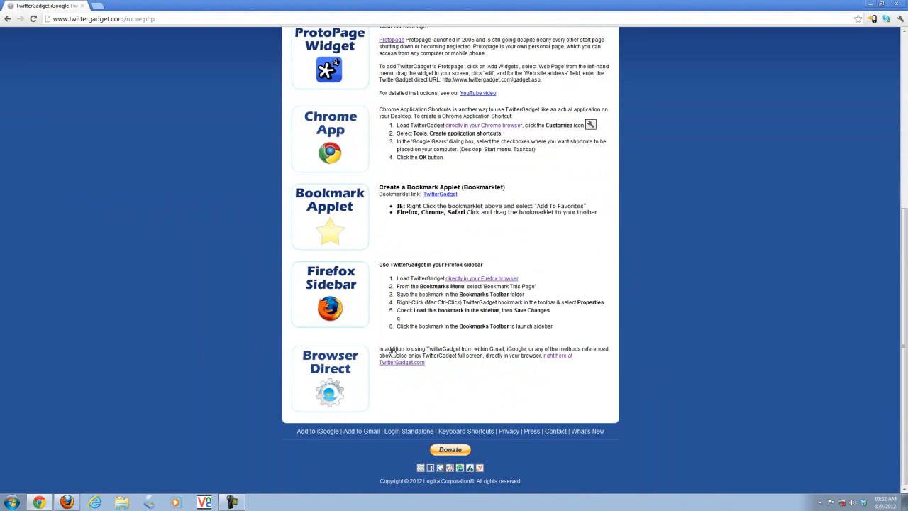
pyautogui.moveTo(528, 369)
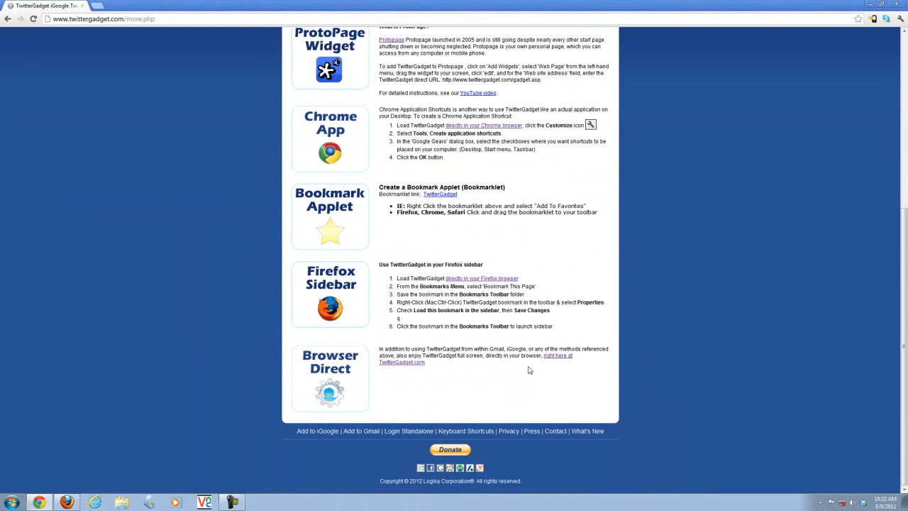
pyautogui.moveTo(651, 341)
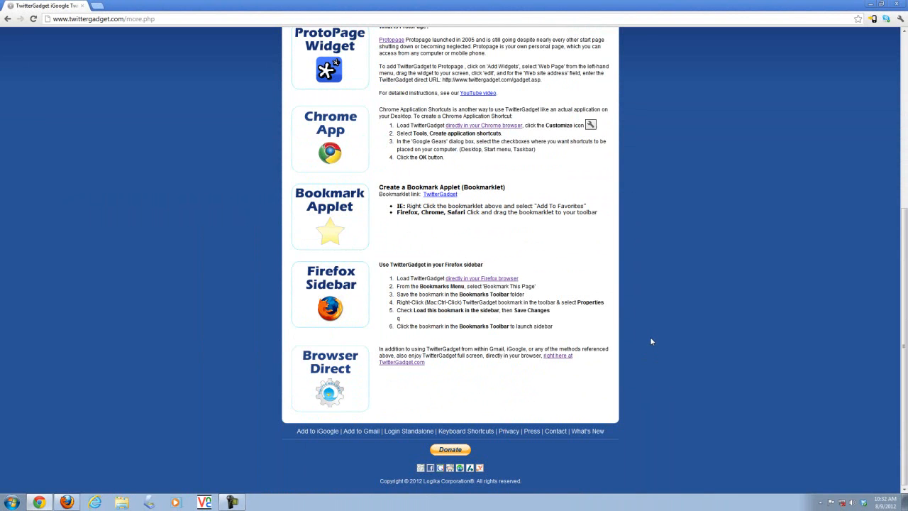
pyautogui.scroll(3)
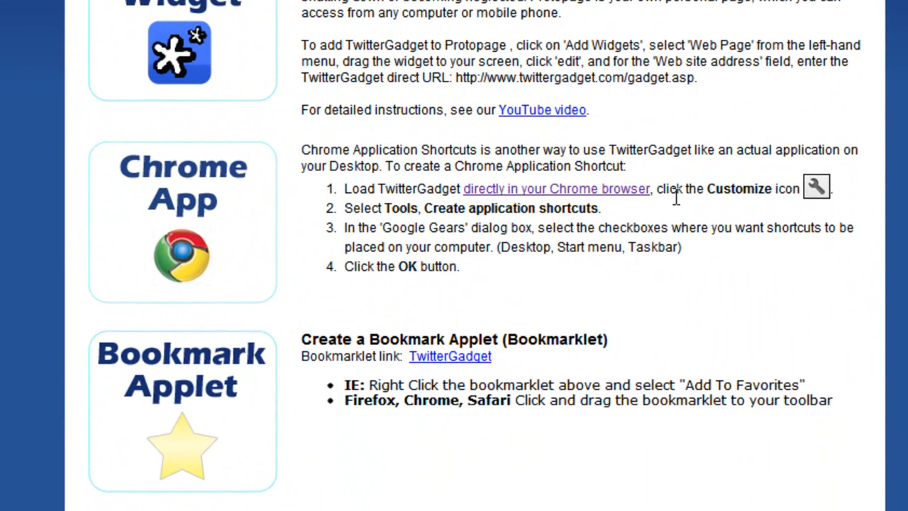
pyautogui.moveTo(830, 197)
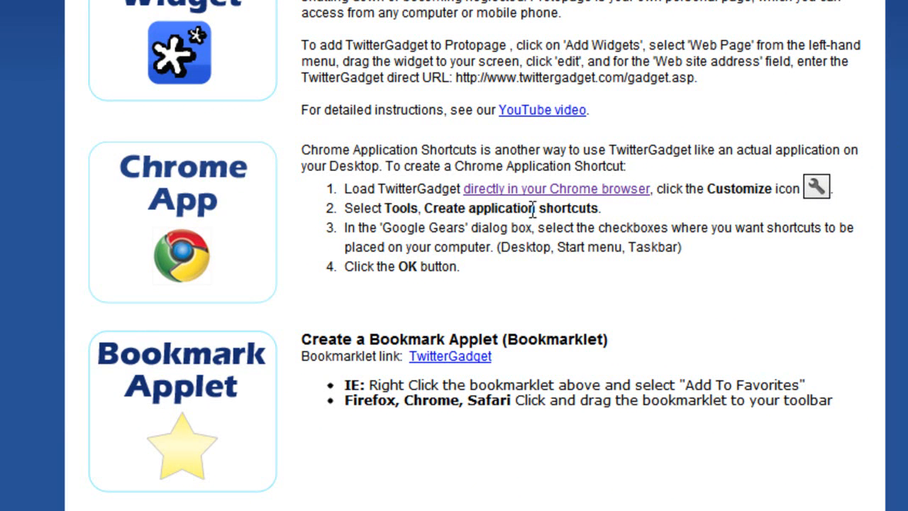
pyautogui.moveTo(625, 234)
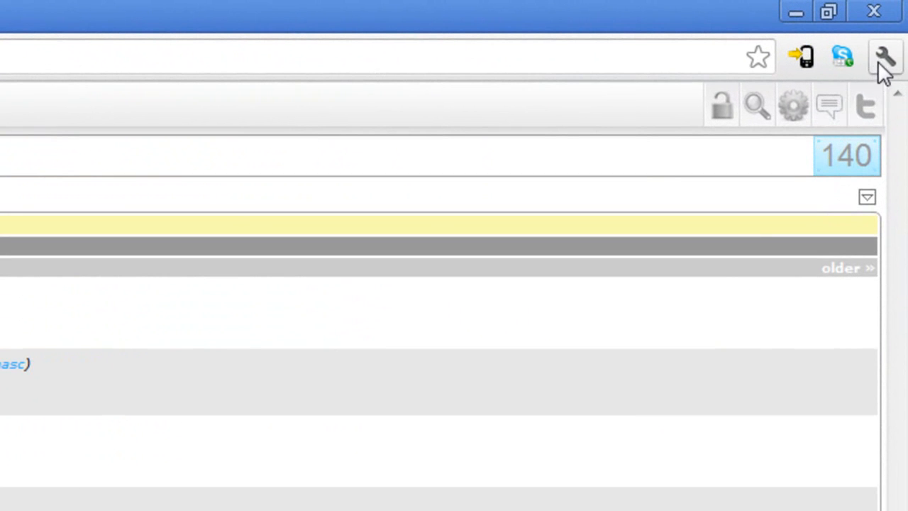
# - Create application shortcuts for the TwitterGadget client from Chrome's wrench menu
pyautogui.click(885, 57)
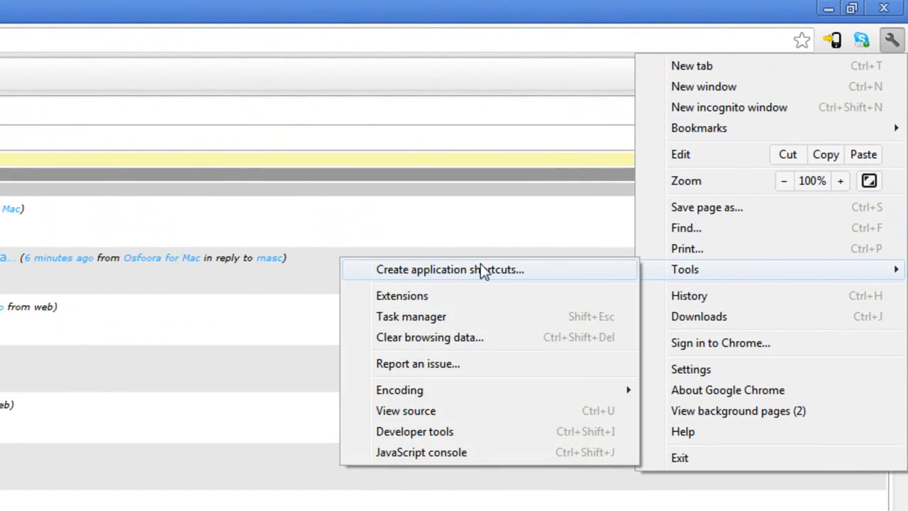
pyautogui.click(449, 269)
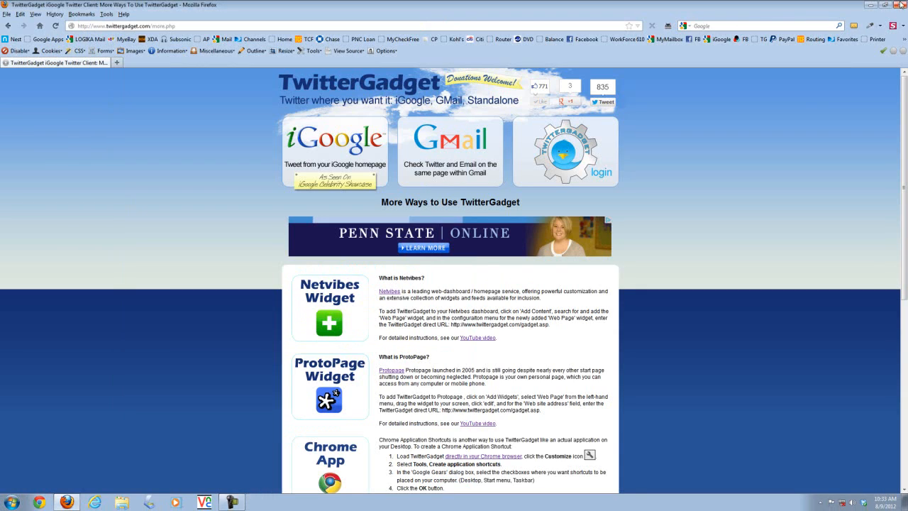
# - Launch the new TwitterGadget Twitter Client desktop shortcut as a standalone window
pyautogui.click(902, 5)
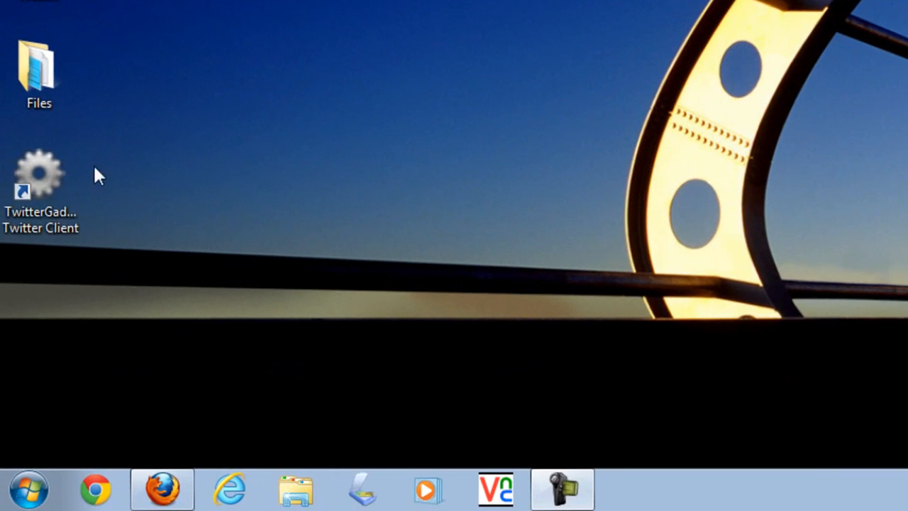
pyautogui.click(40, 174)
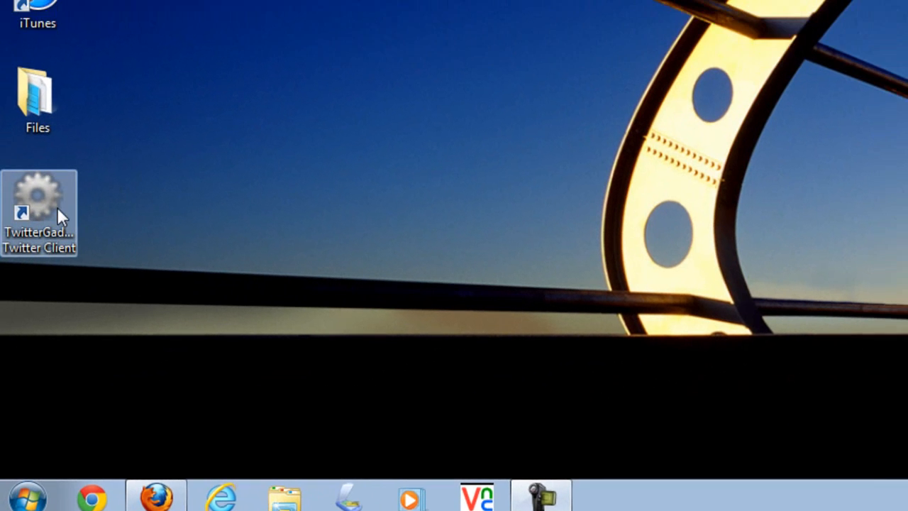
pyautogui.doubleClick(39, 213)
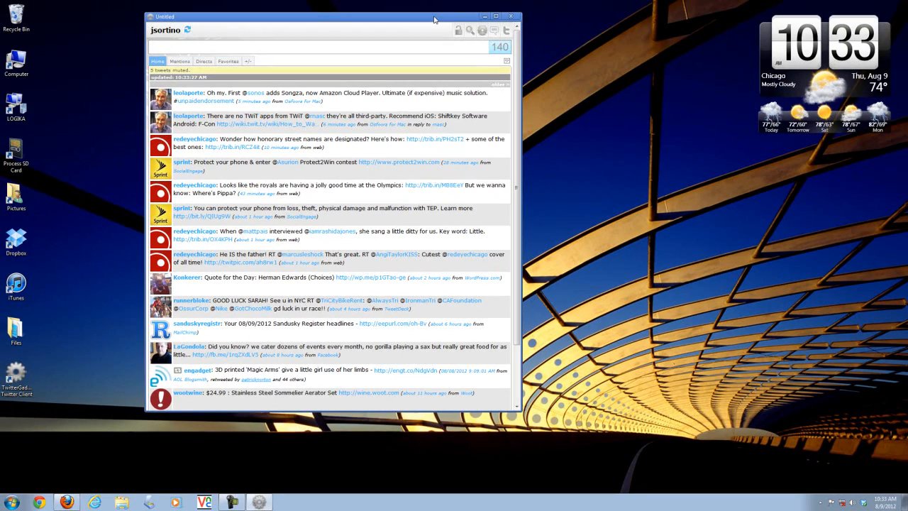
pyautogui.moveTo(510, 16)
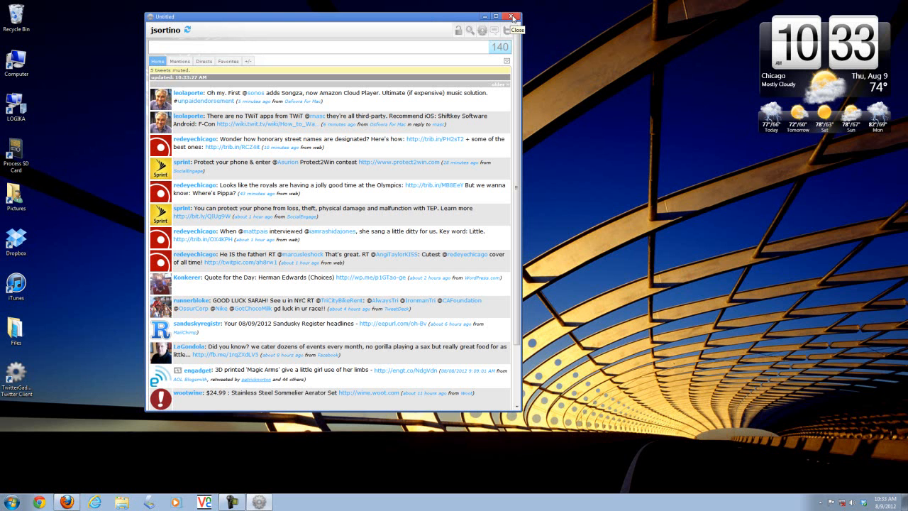
# - Close the app window and add the Bookmark Applet's TwitterGadget link to the Bookmarks Toolbar
pyautogui.click(511, 16)
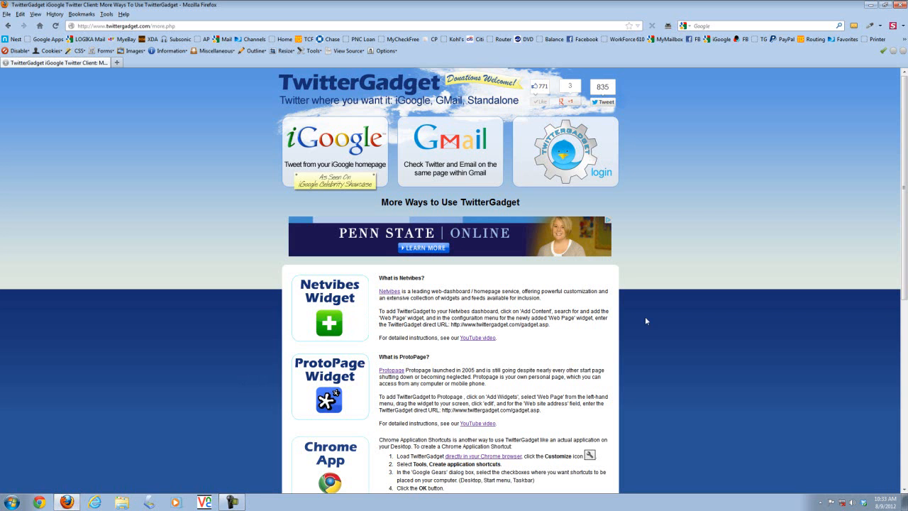
pyautogui.scroll(-3)
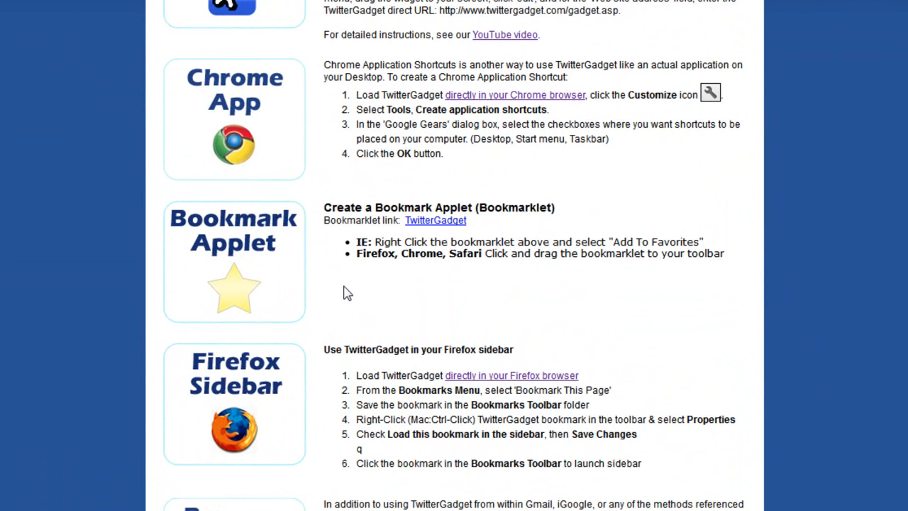
pyautogui.moveTo(475, 237)
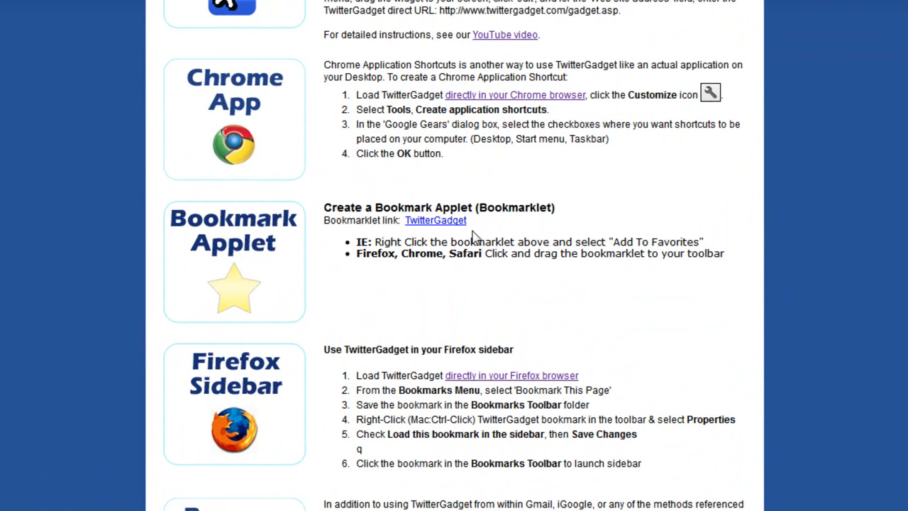
pyautogui.moveTo(463, 255)
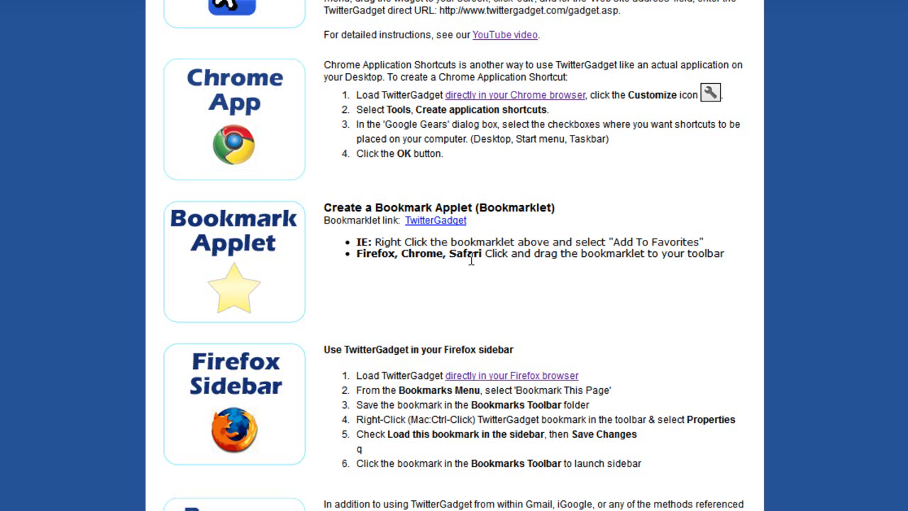
pyautogui.moveTo(436, 226)
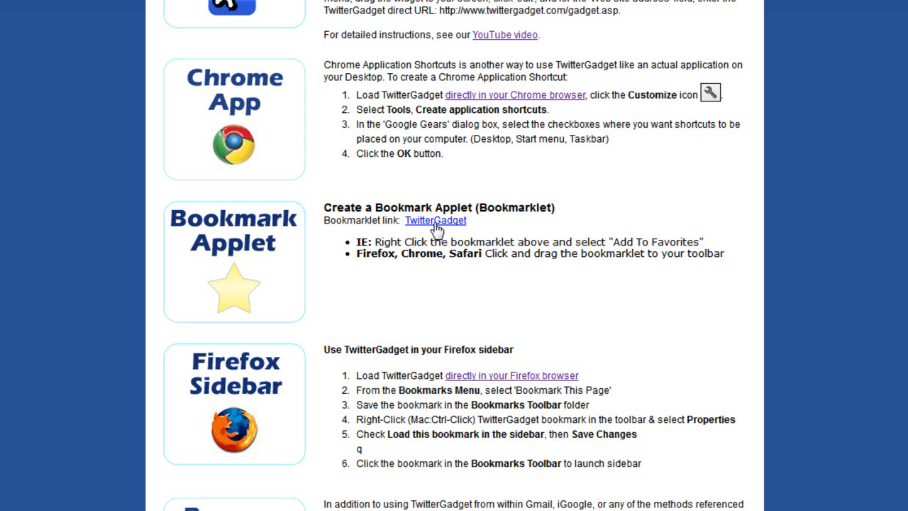
pyautogui.scroll(-3)
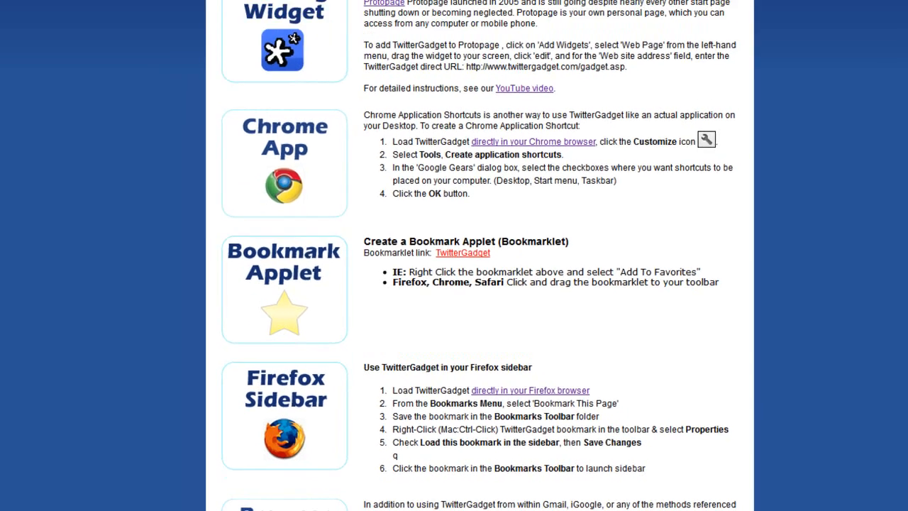
pyautogui.scroll(3)
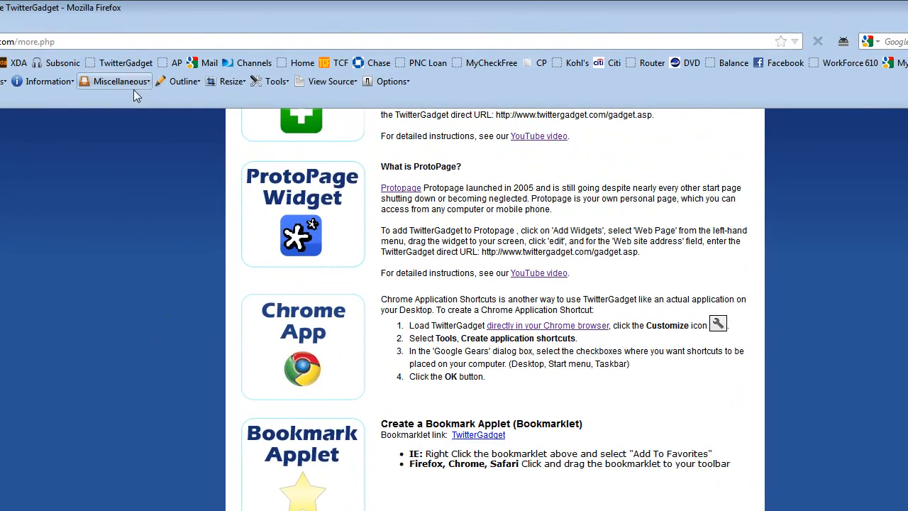
pyautogui.scroll(3)
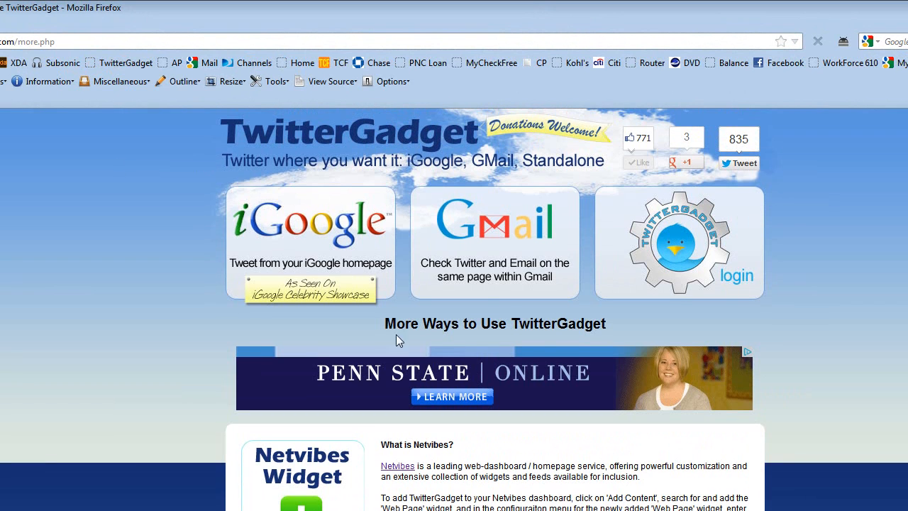
pyautogui.moveTo(163, 99)
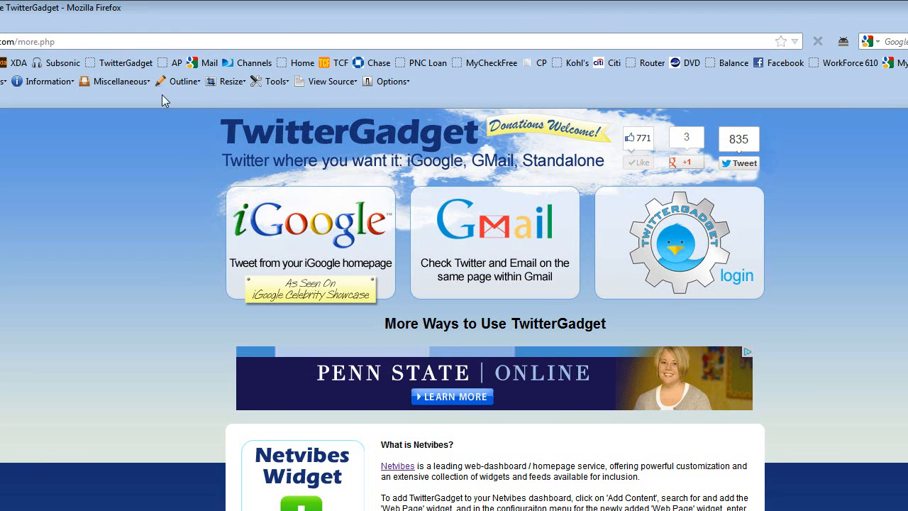
pyautogui.moveTo(118, 62)
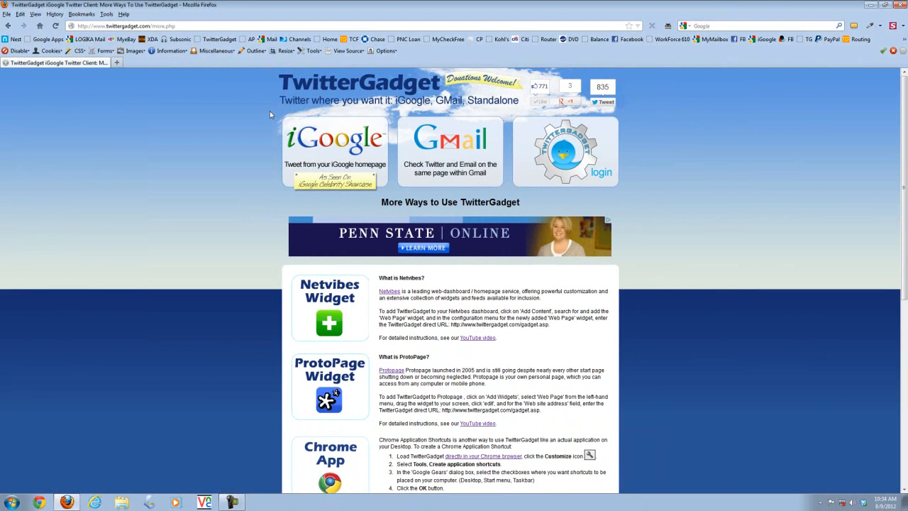
pyautogui.scroll(-3)
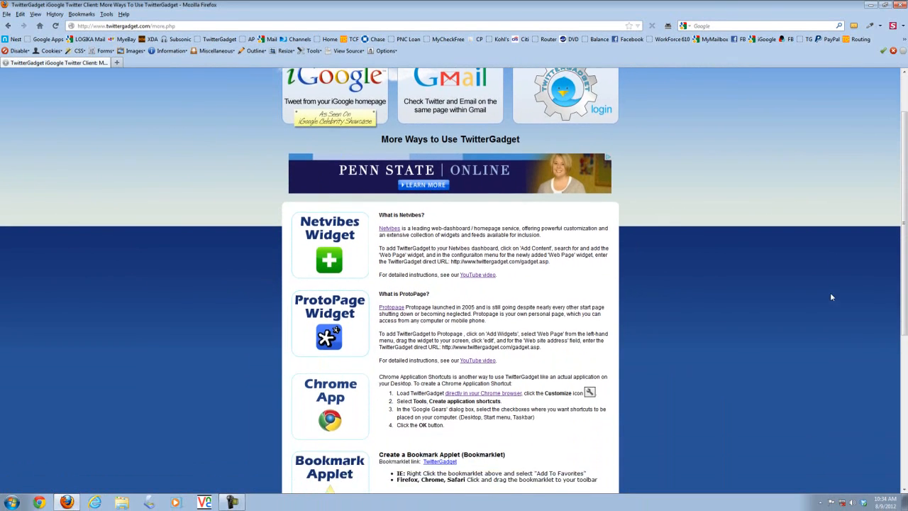
pyautogui.scroll(-3)
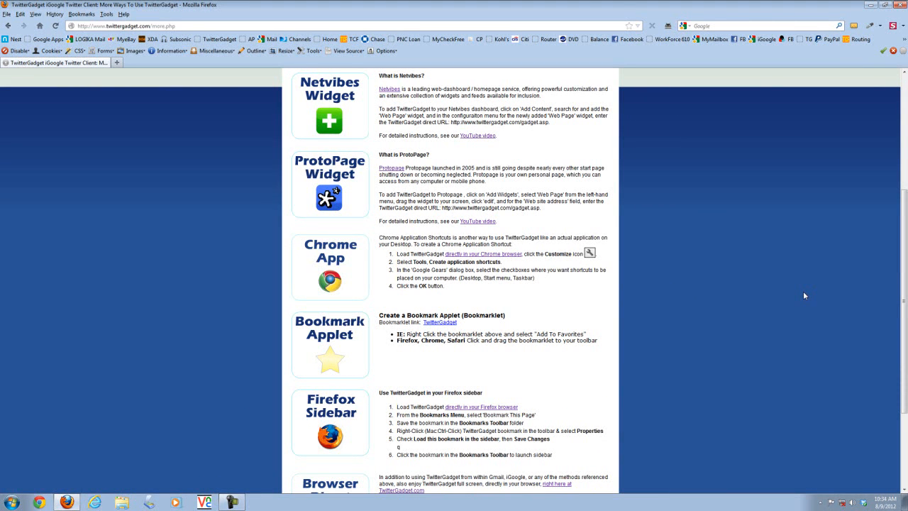
pyautogui.scroll(3)
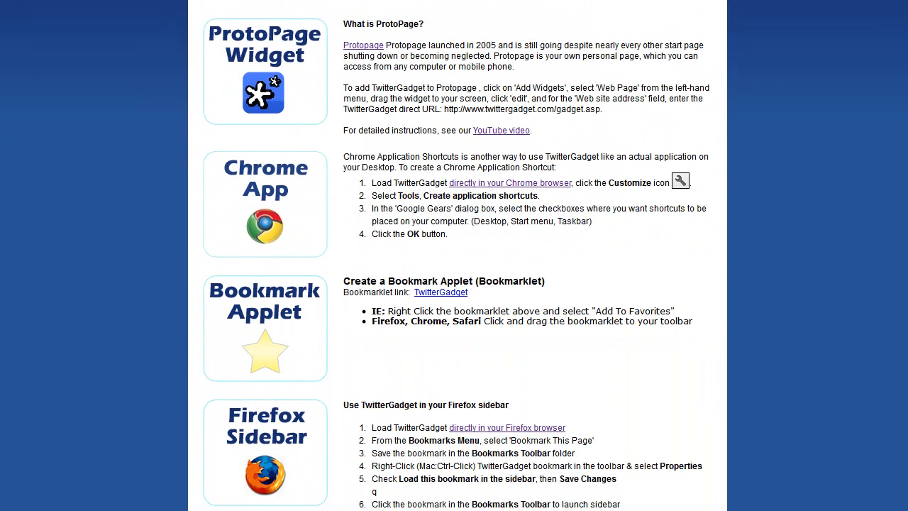
pyautogui.scroll(-3)
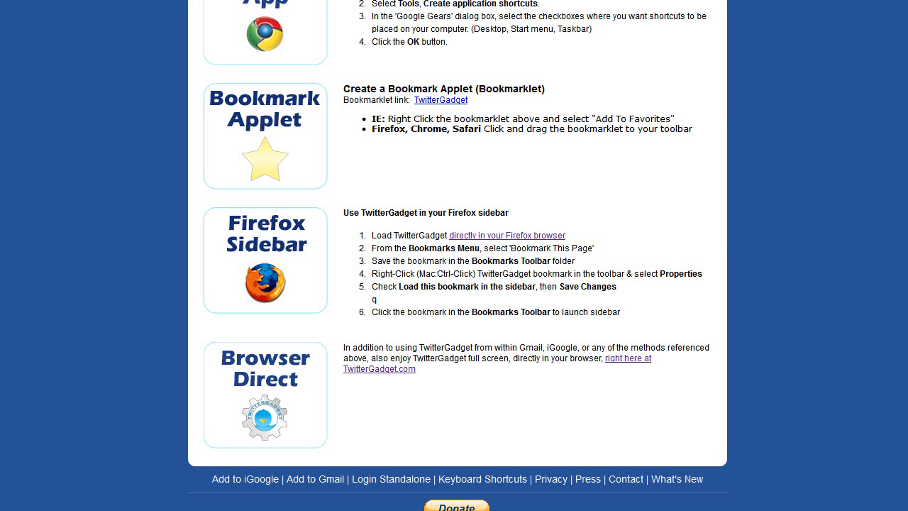
pyautogui.moveTo(521, 240)
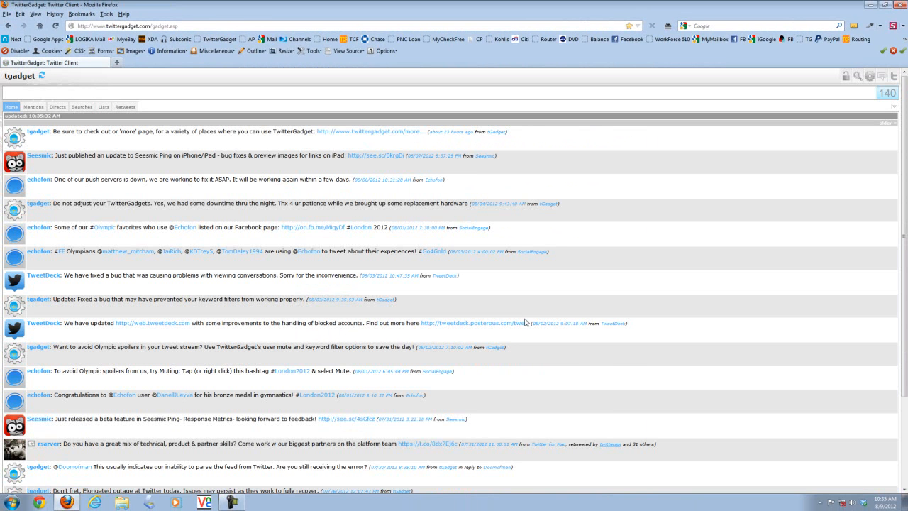
pyautogui.moveTo(40, 39)
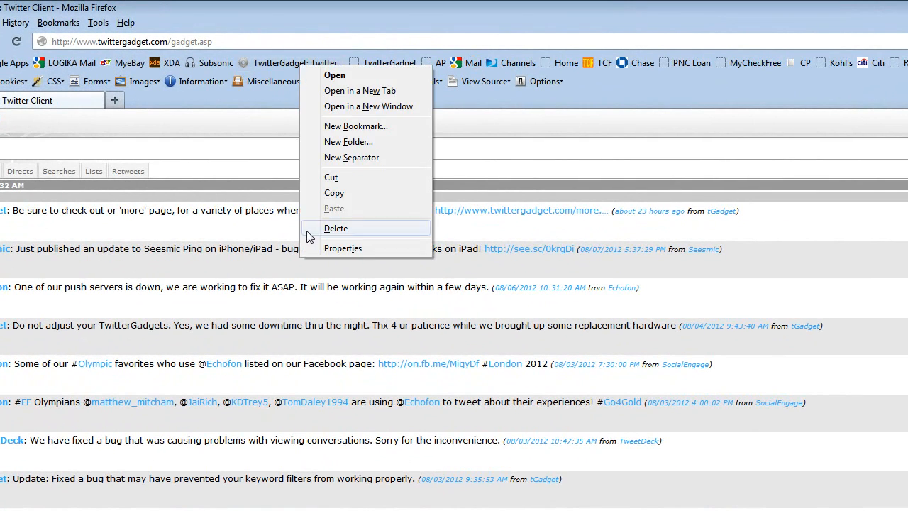
# - Rename the bookmark 'TwitterGadget: Sidebar', set it to load in the sidebar, and save
pyautogui.click(342, 247)
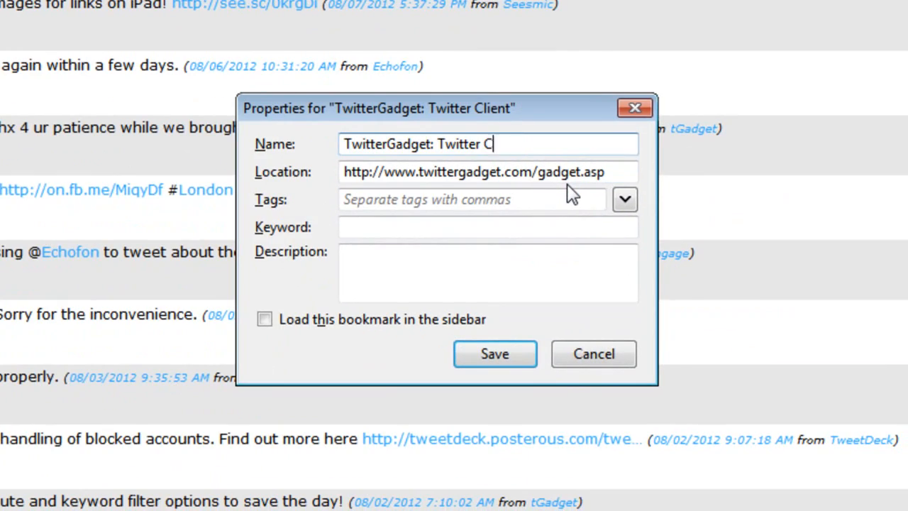
pyautogui.write('Side')
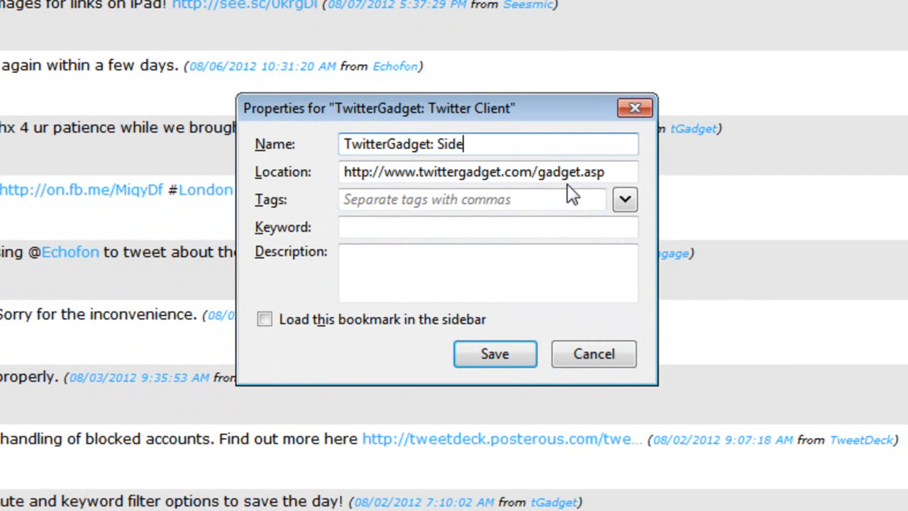
pyautogui.write('bar')
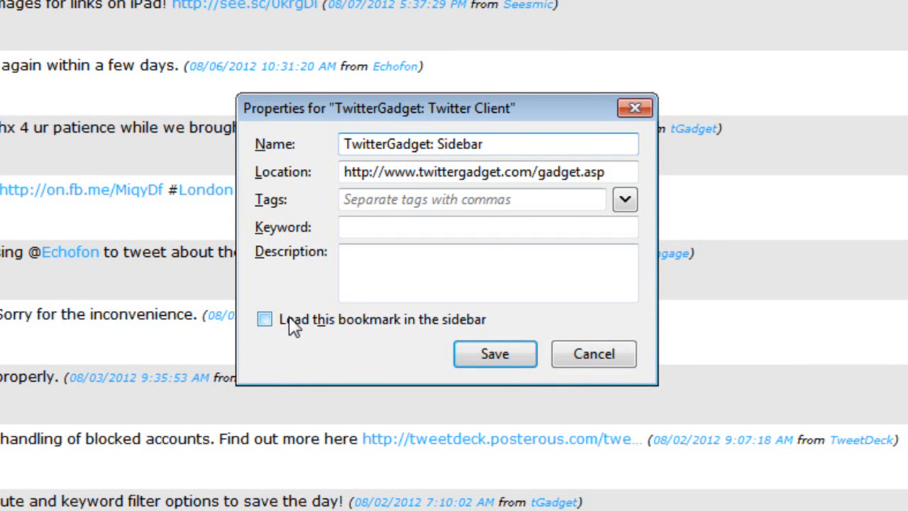
pyautogui.click(264, 318)
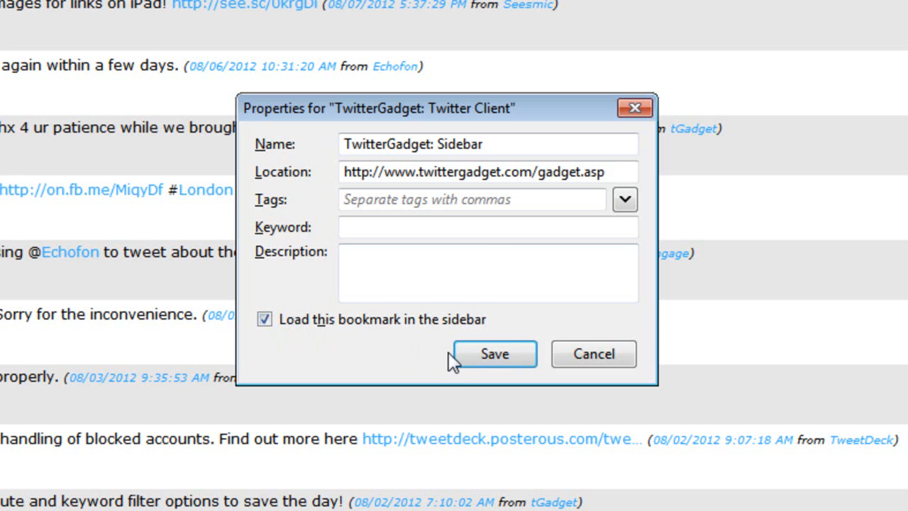
pyautogui.click(494, 353)
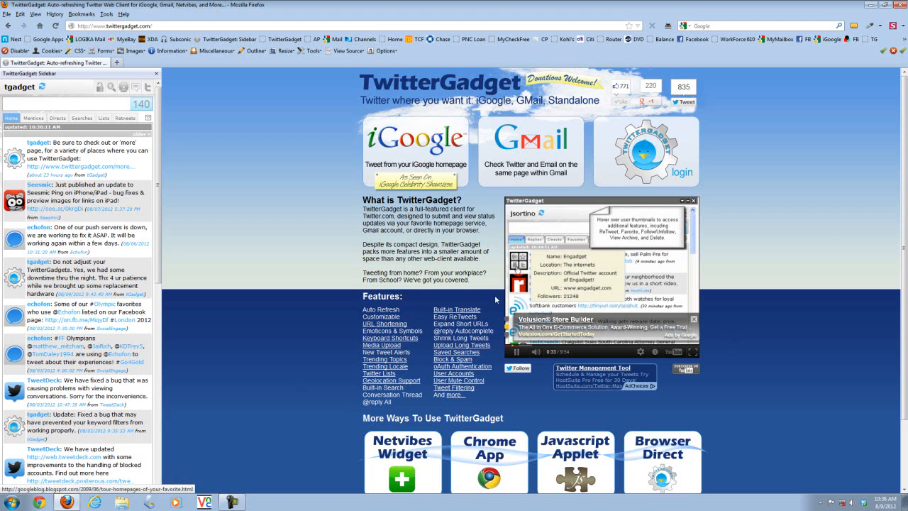
# - Scroll to Browser Direct and follow 'right here at TwitterGadget.com' to open gadget.asp full page
pyautogui.scroll(-3)
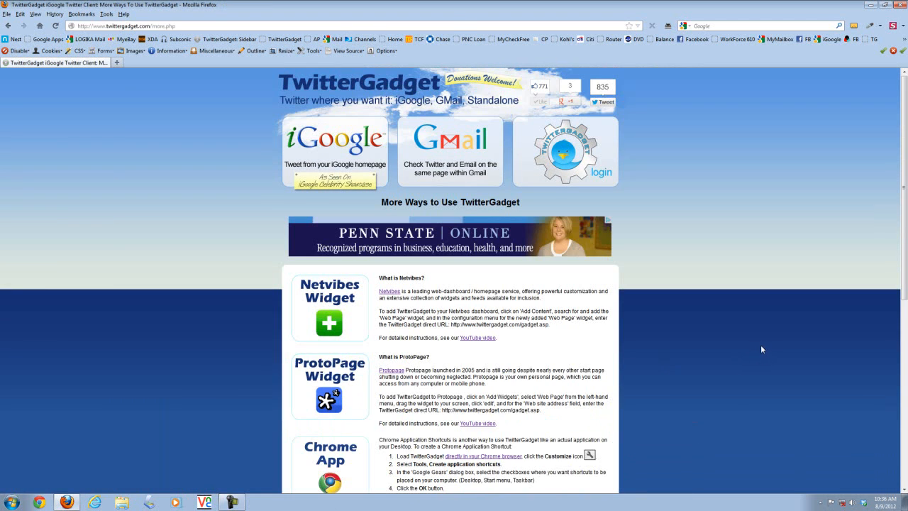
pyautogui.scroll(-3)
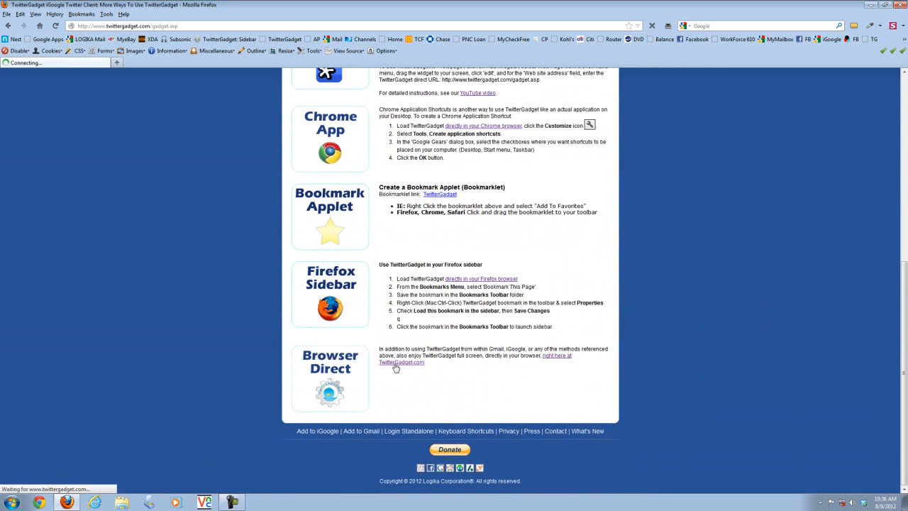
pyautogui.click(401, 362)
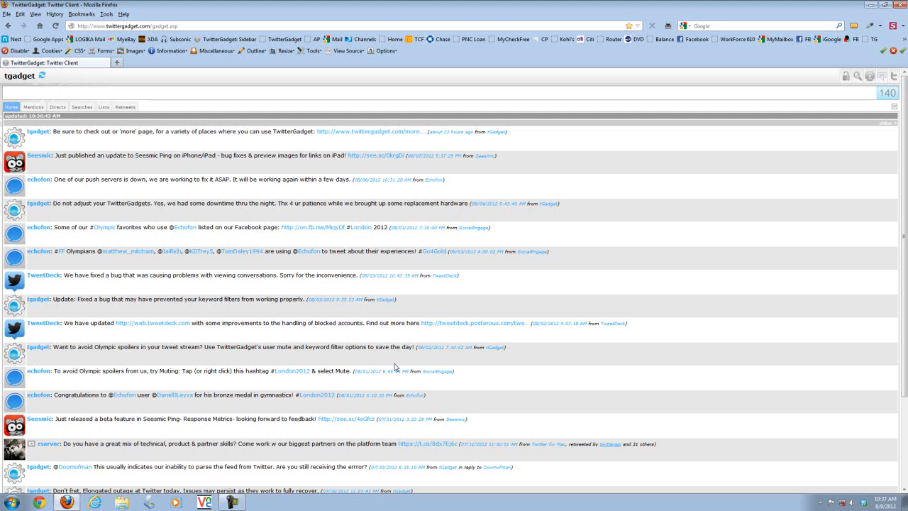
pyautogui.rightClick(232, 502)
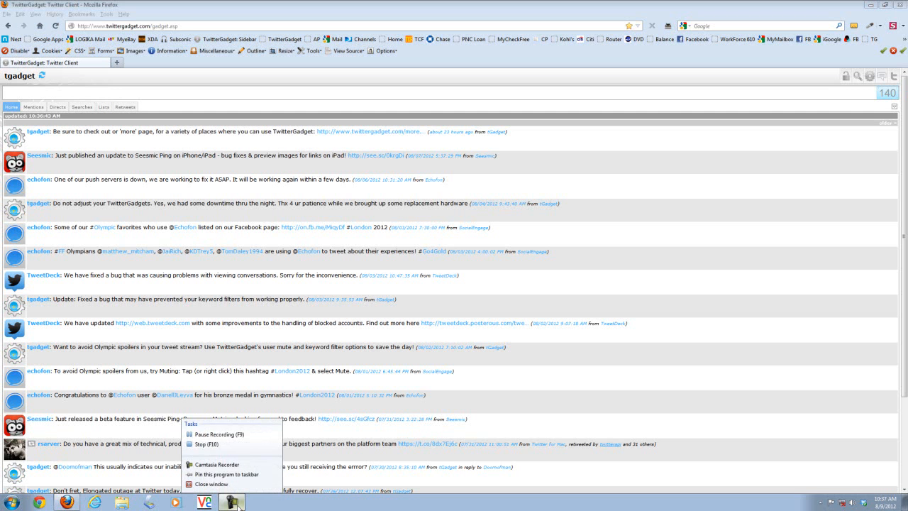